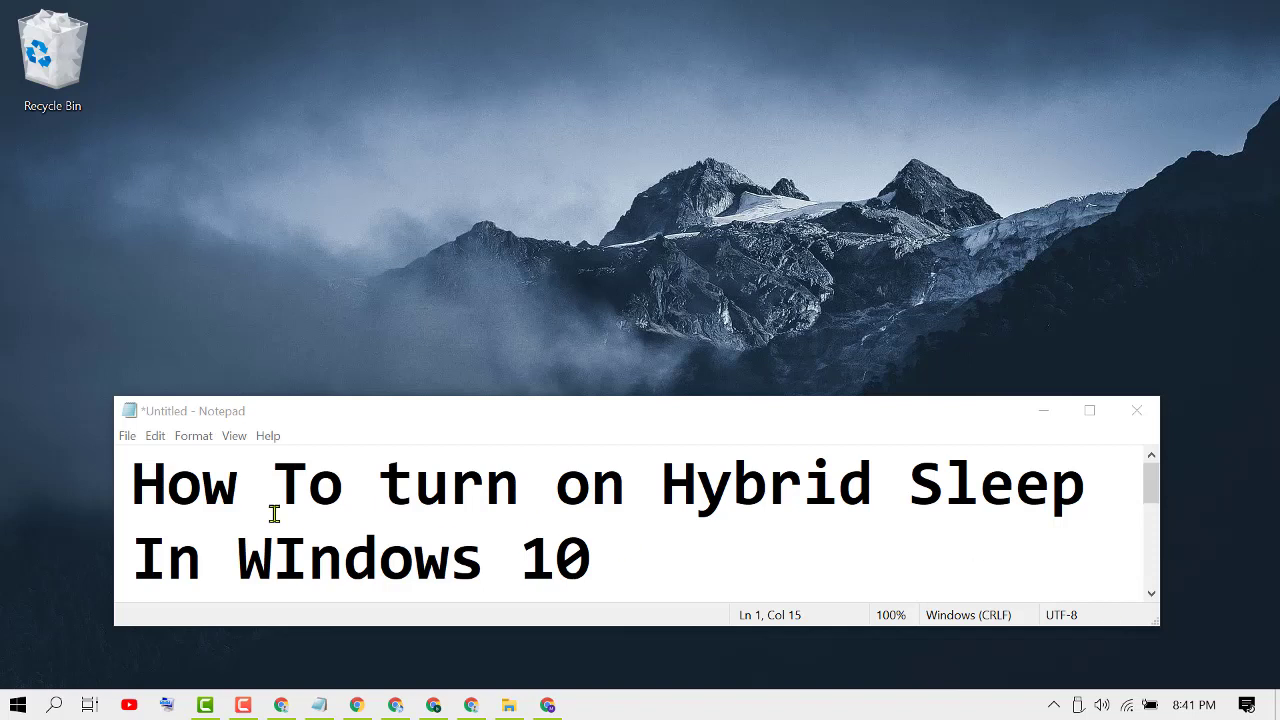
mouse_move(722, 520)
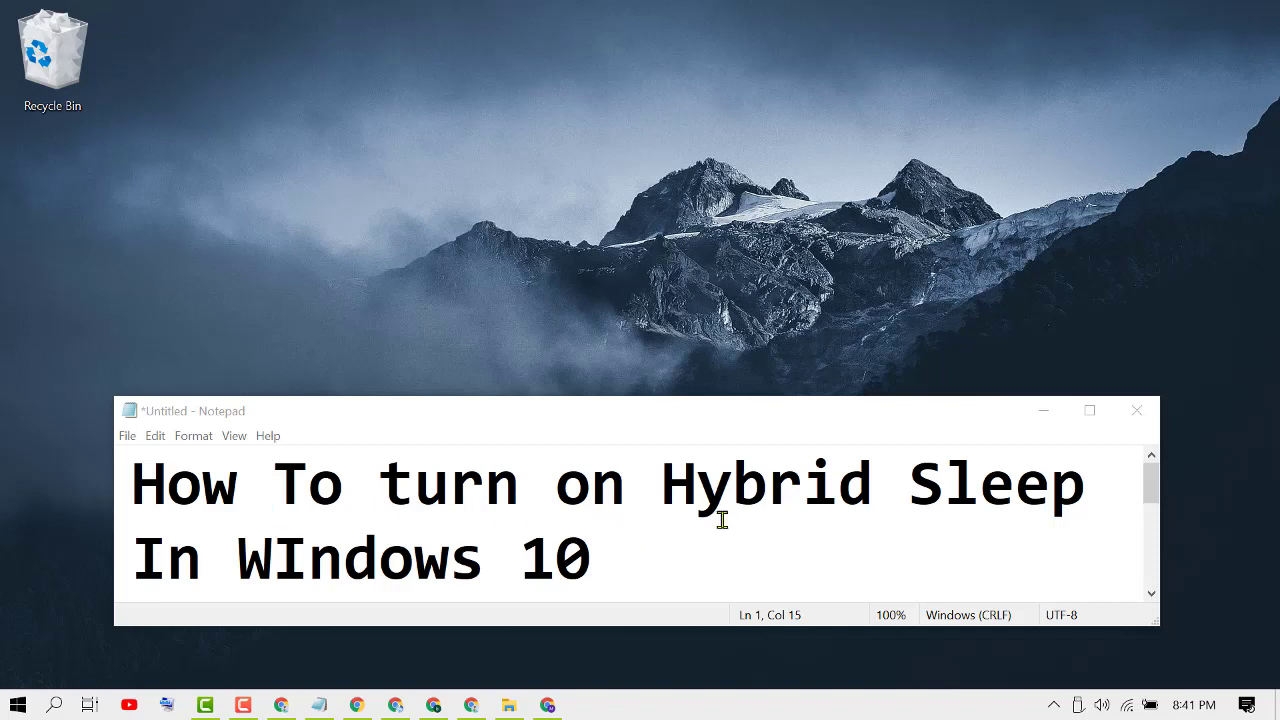
mouse_move(398, 566)
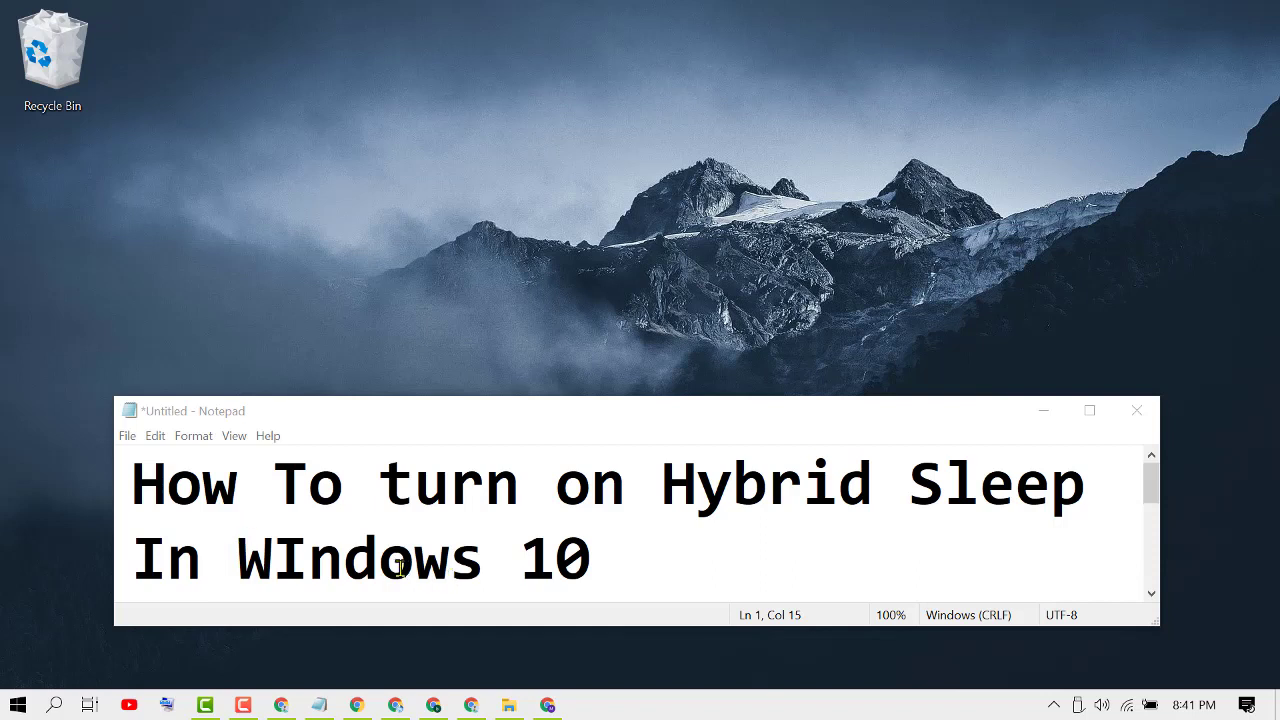
mouse_move(808, 558)
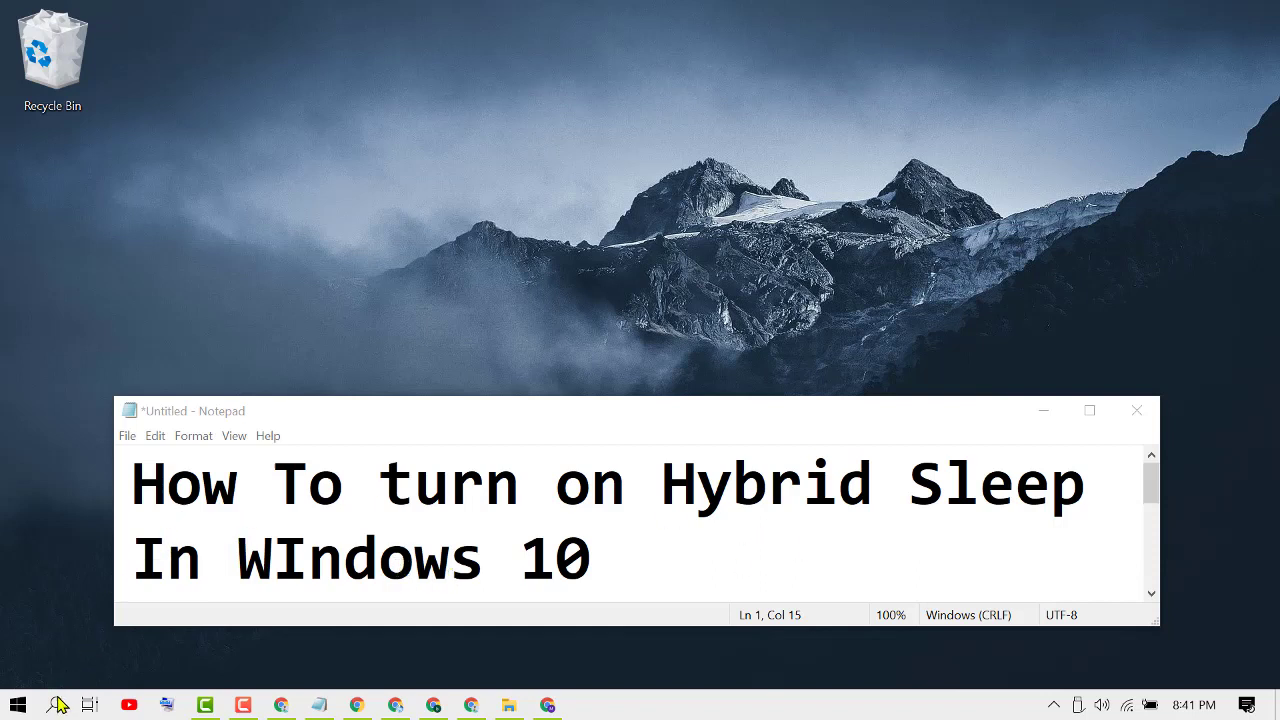
Search 'cmd' from Start, run Command Prompt as administrator and approve the UAC prompt.
left_click(56, 704)
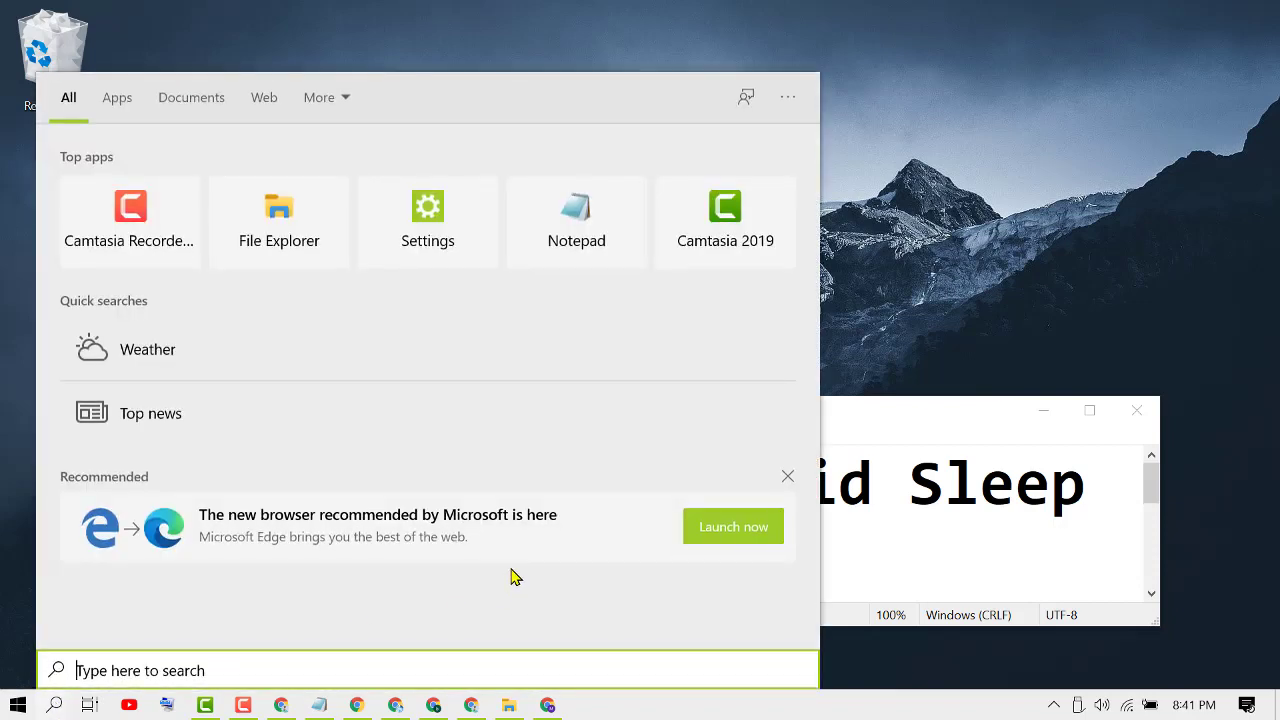
type("Command Prompt")
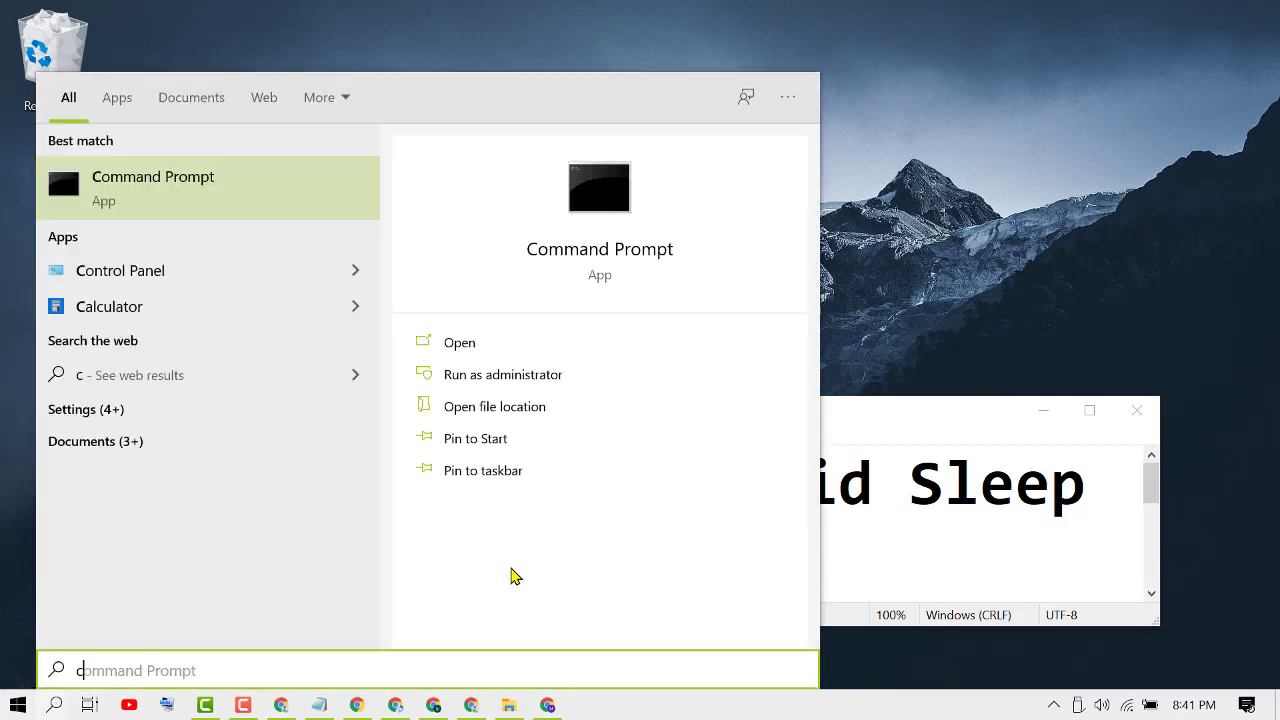
type("cmd")
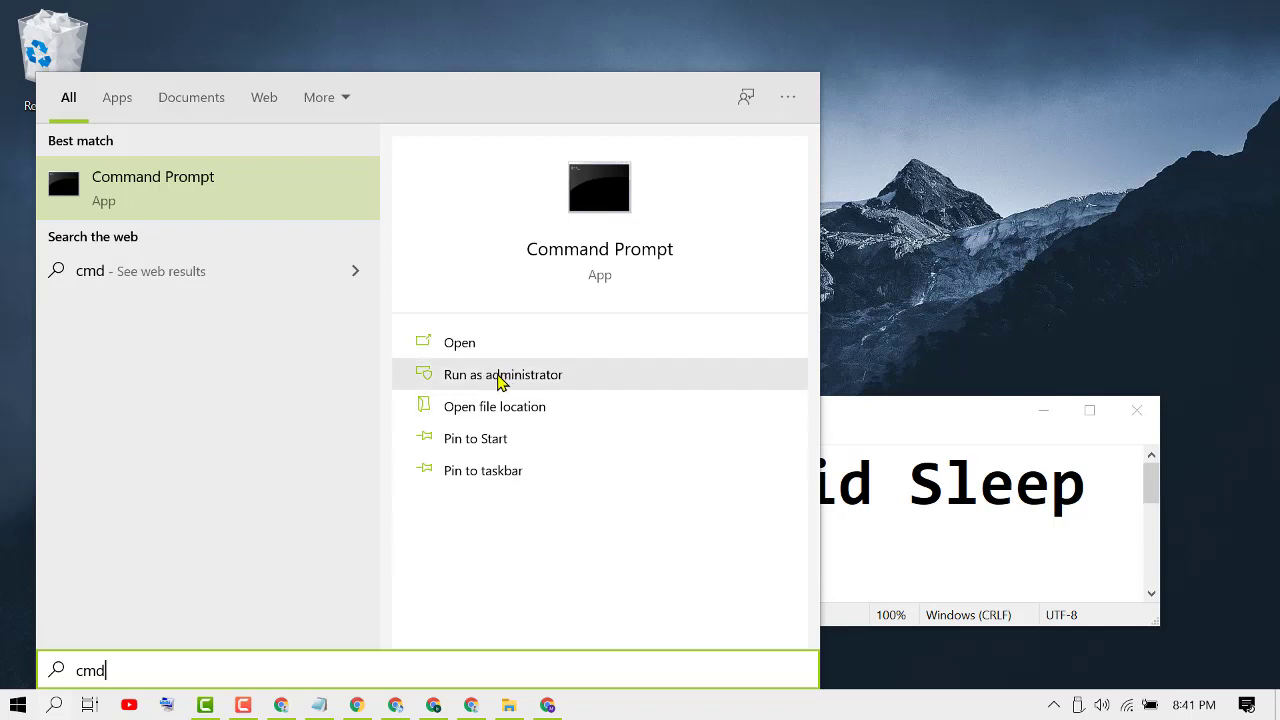
left_click(502, 374)
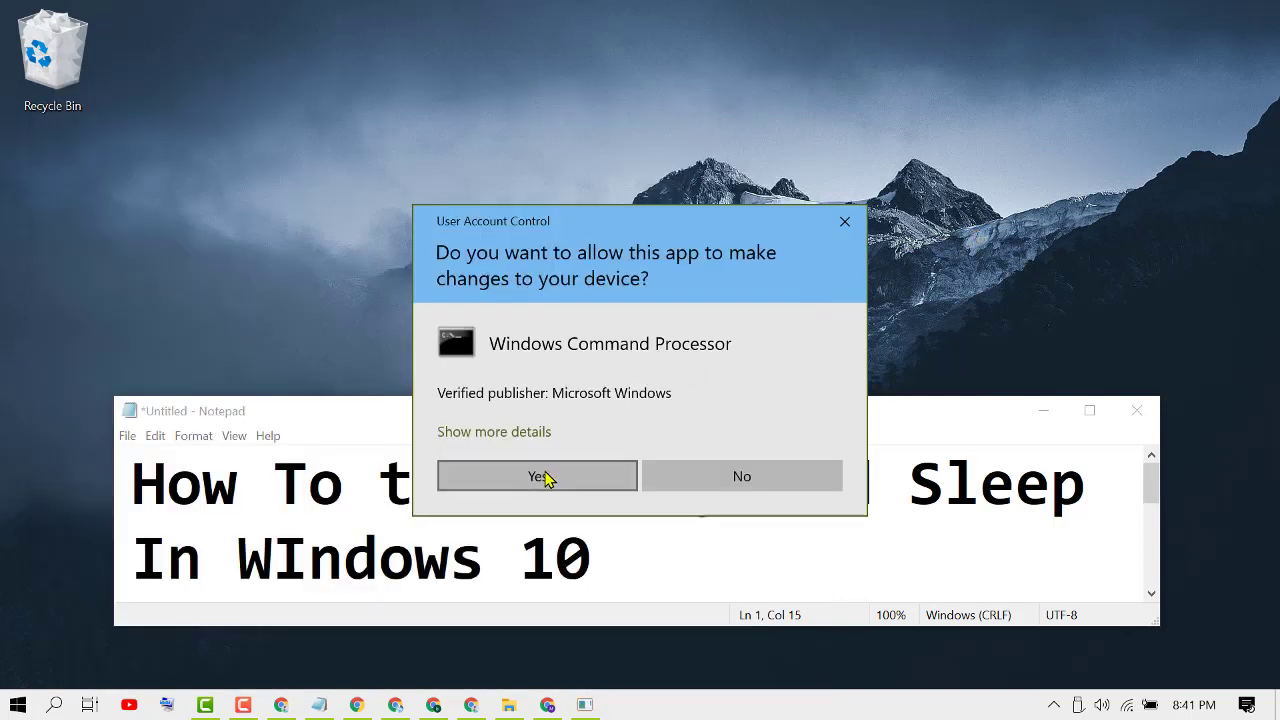
left_click(536, 476)
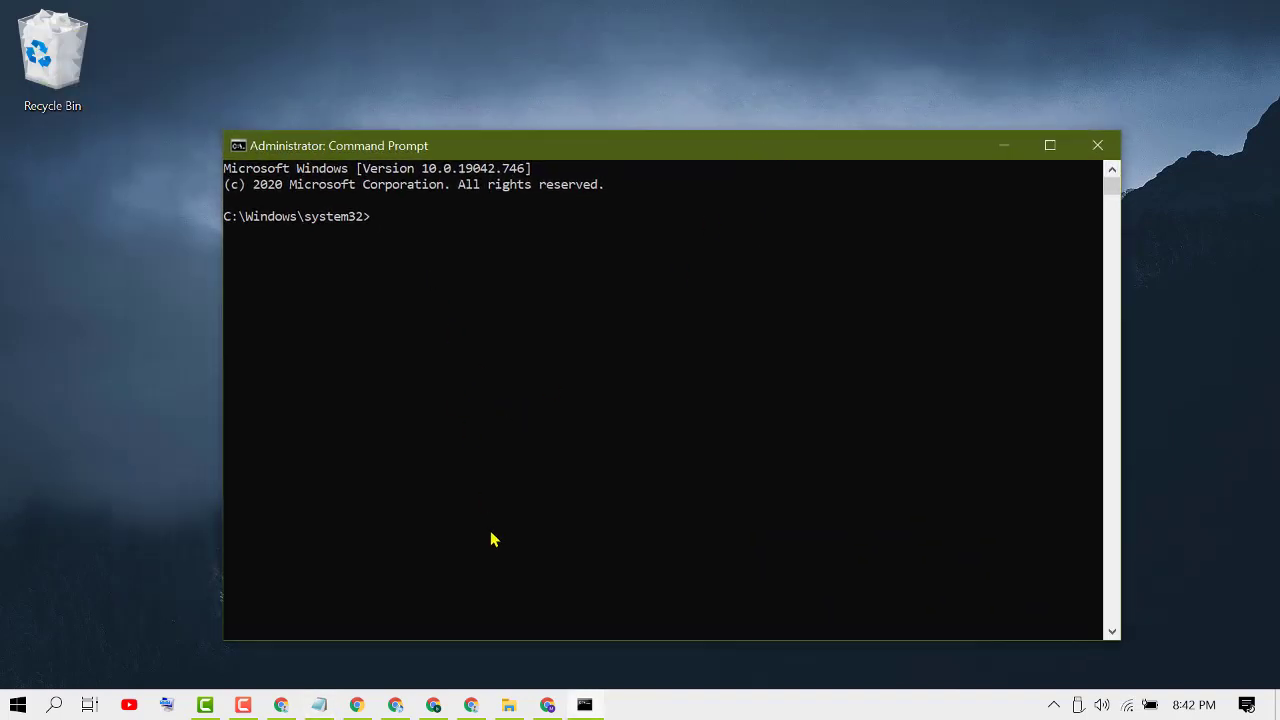
Enter 'powercfg -h on' at the administrator system32 prompt to enable hibernation.
type("po")
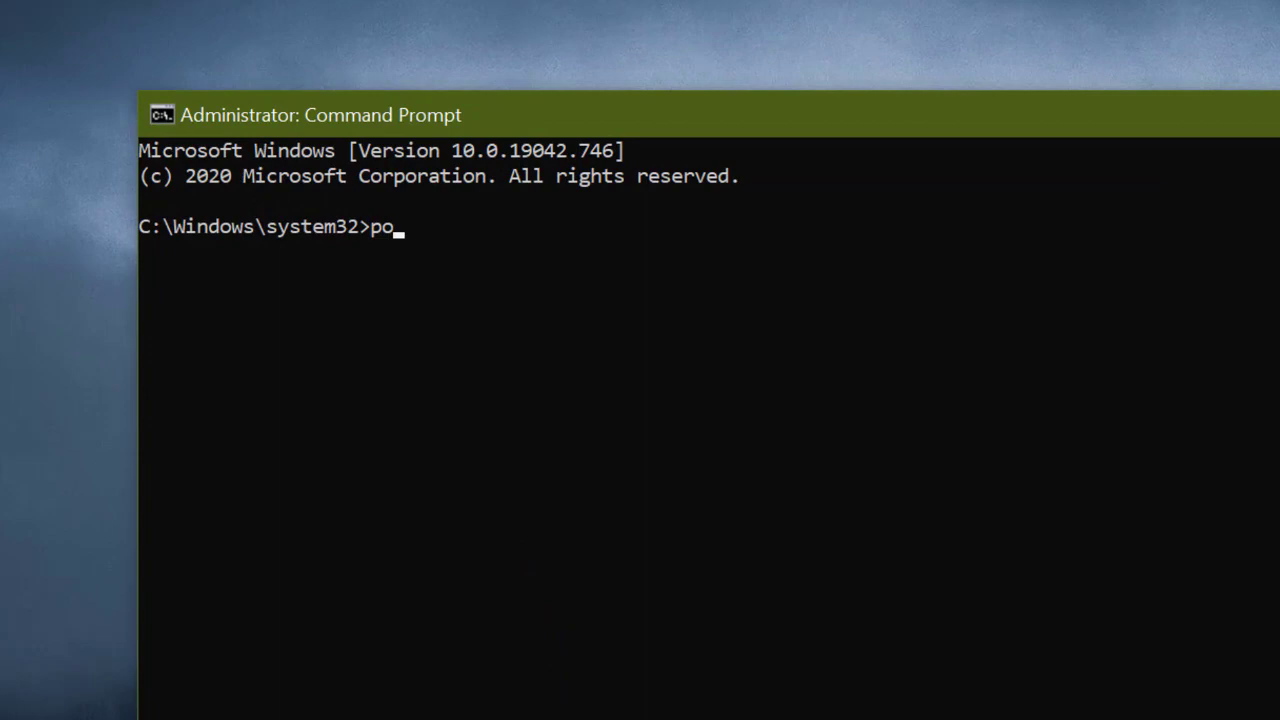
type("wercf")
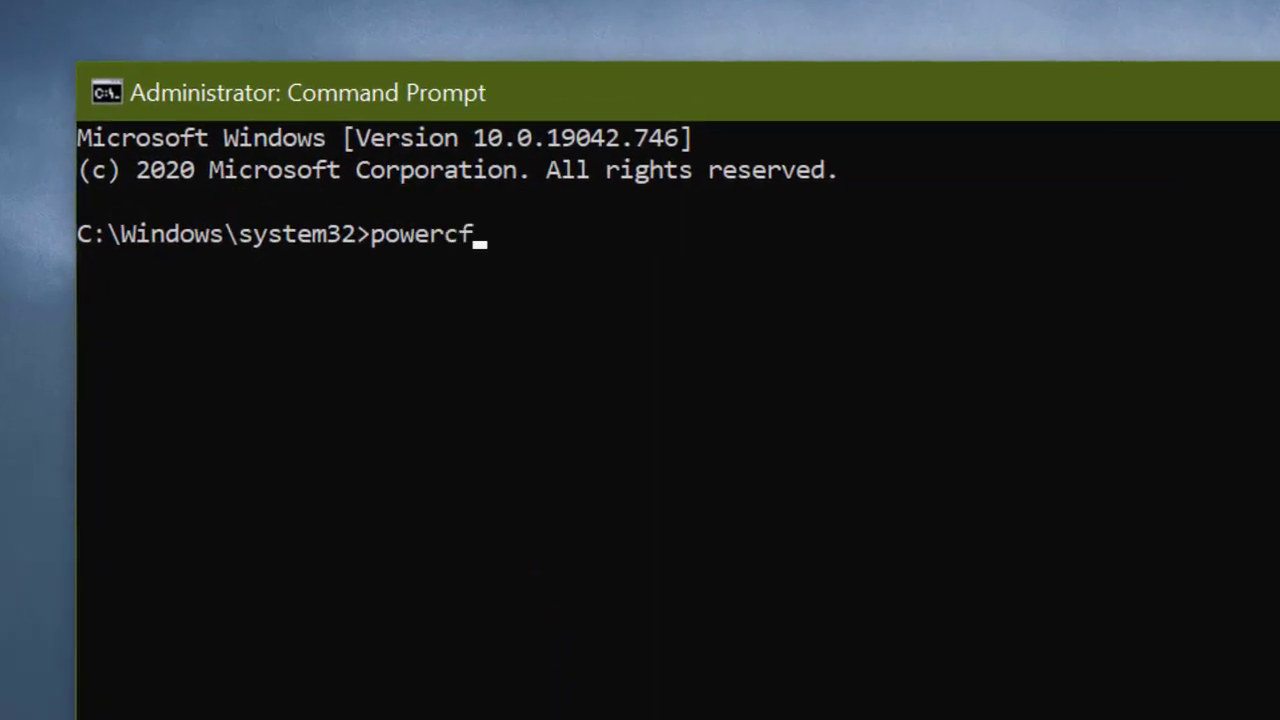
type("g")
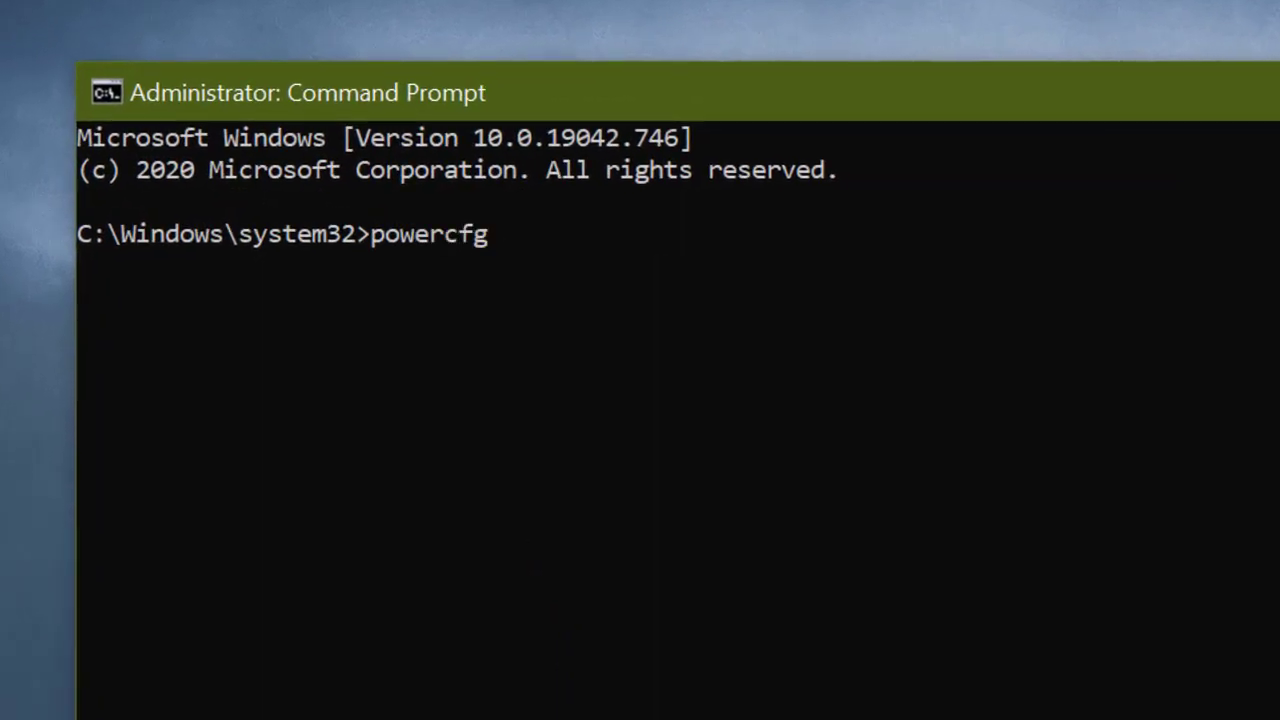
type("\" \"")
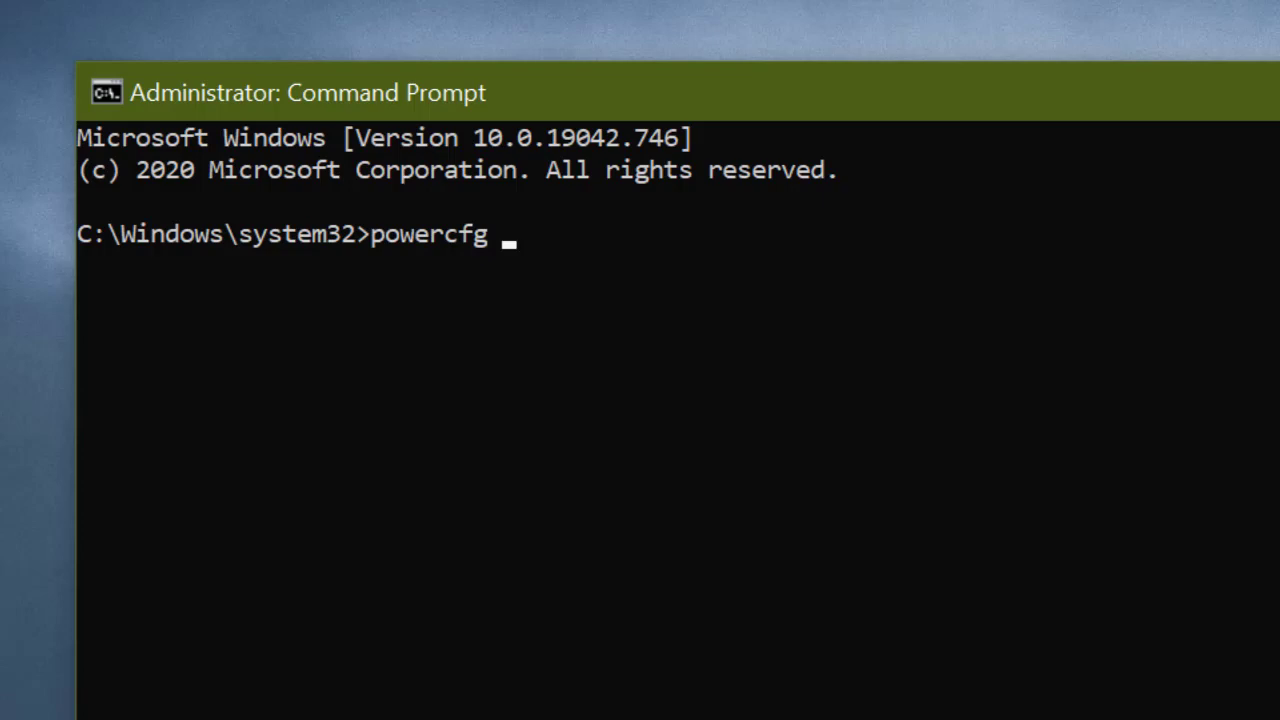
type("-")
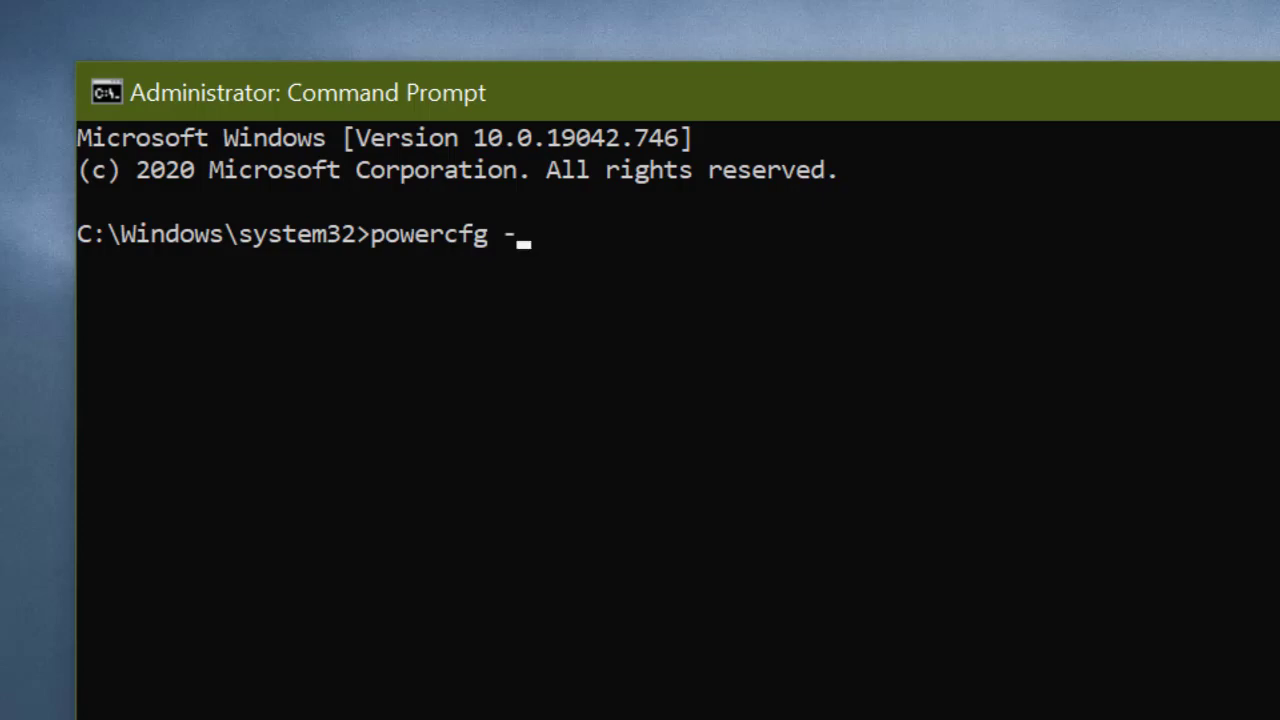
type("h")
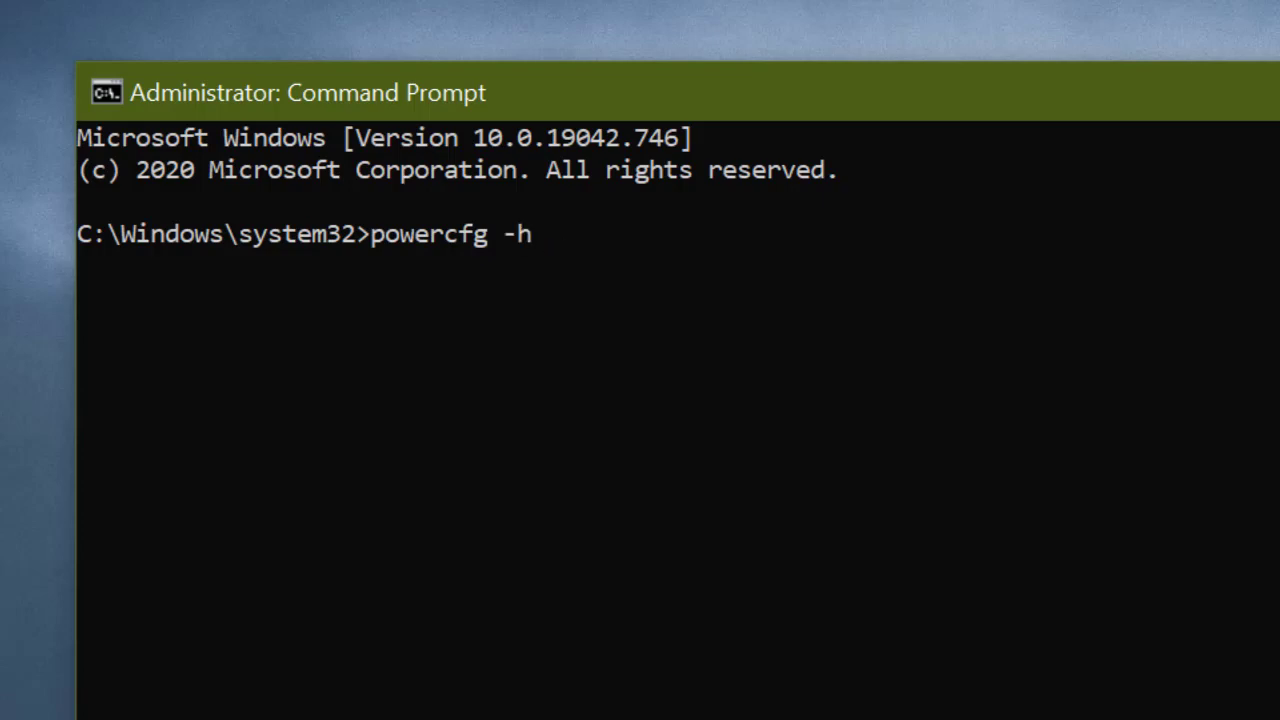
type("on")
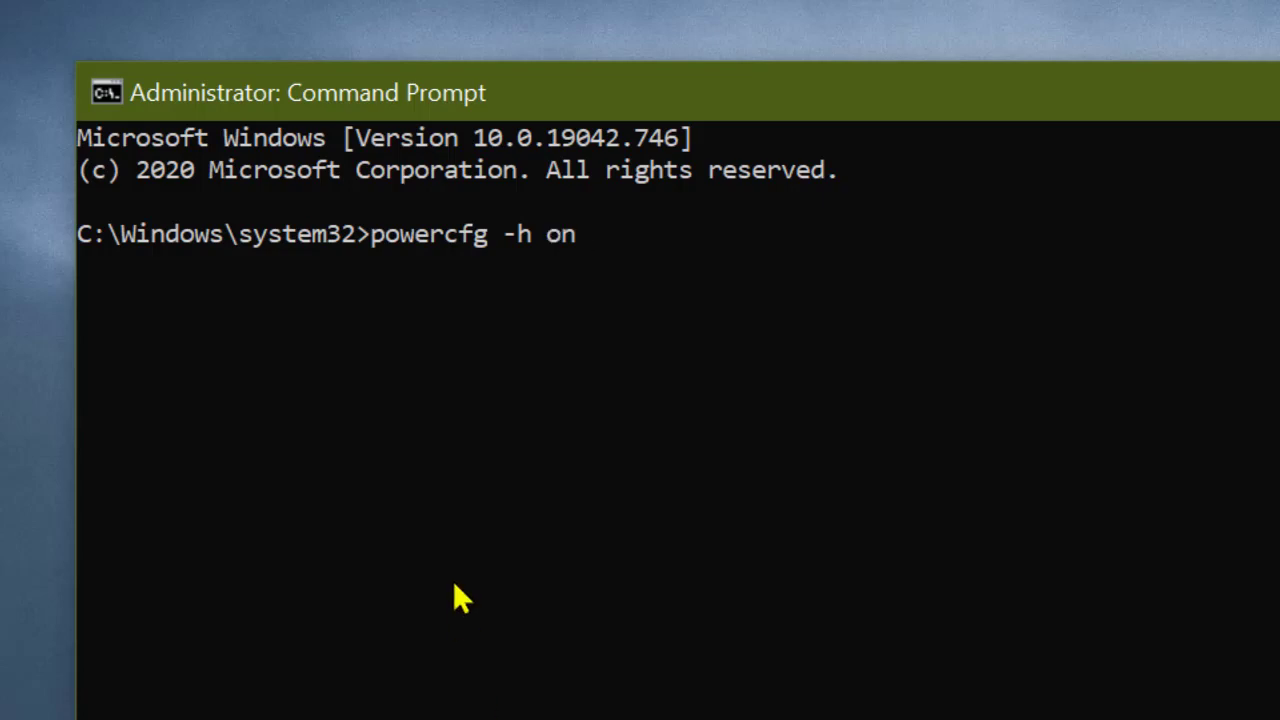
mouse_move(428, 268)
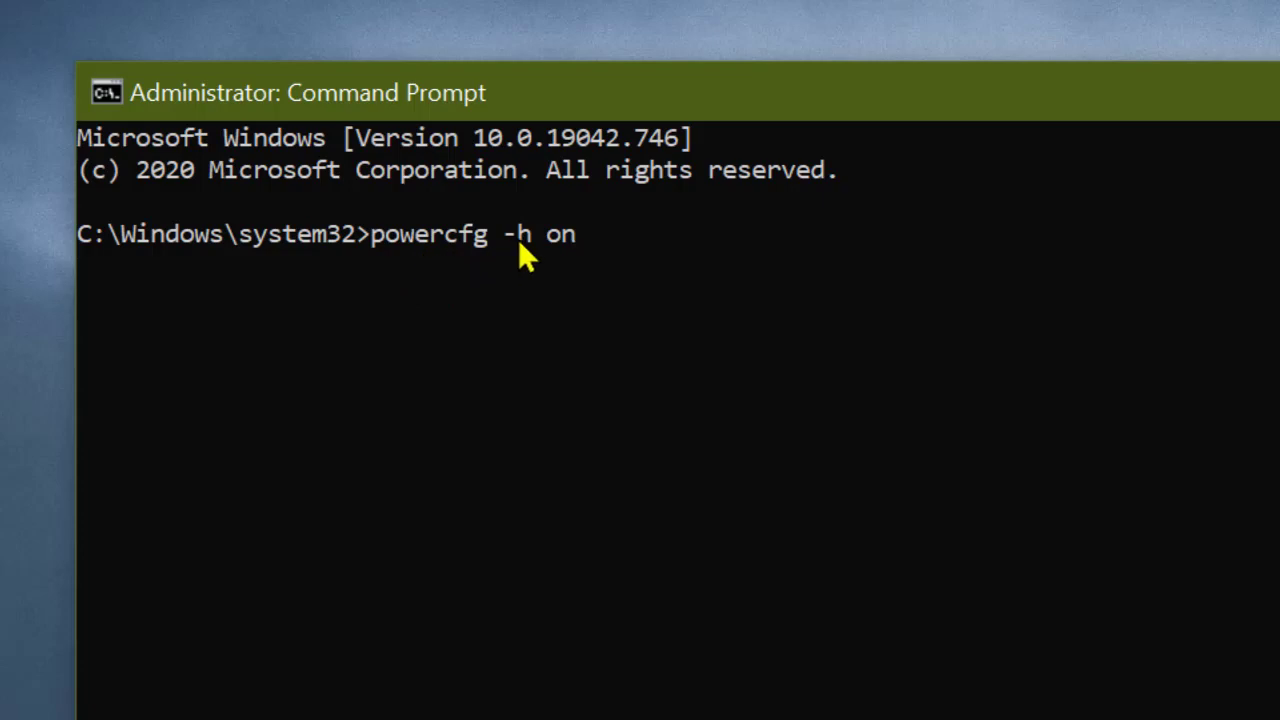
mouse_move(694, 454)
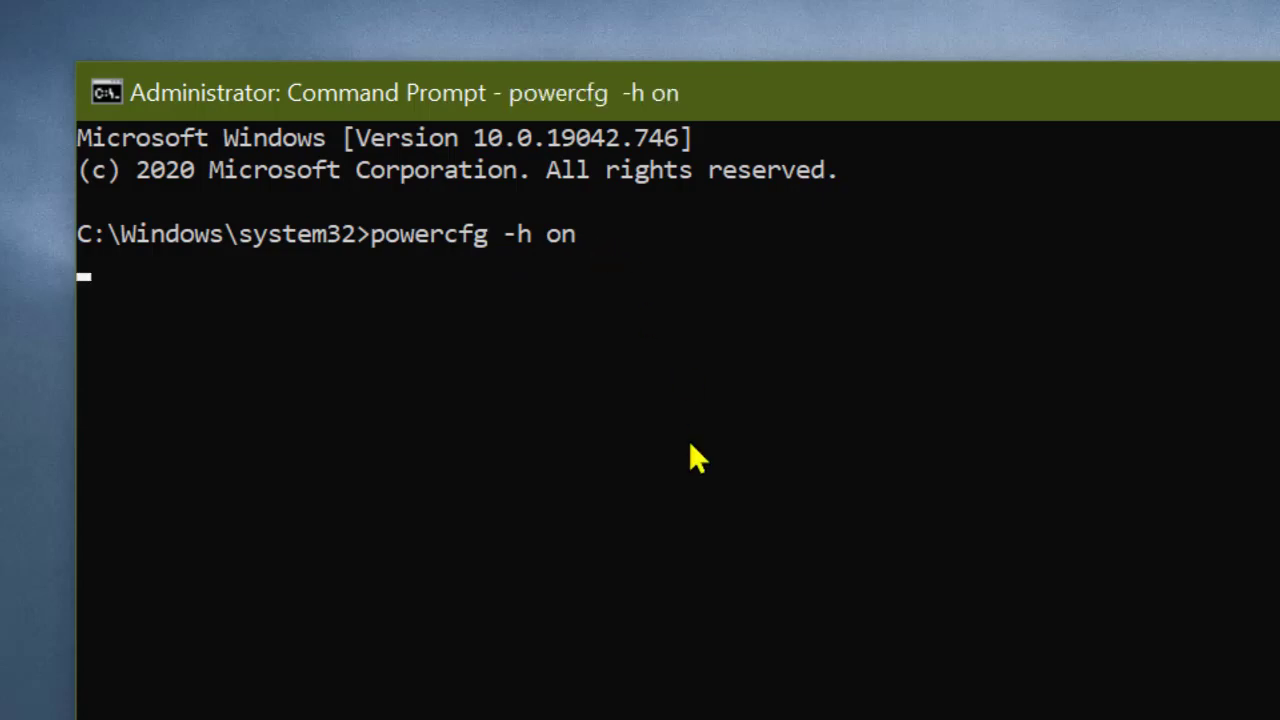
Run 'powercfg -h on' and return to a fresh C:\Windows\system32> prompt without errors.
key("Enter")
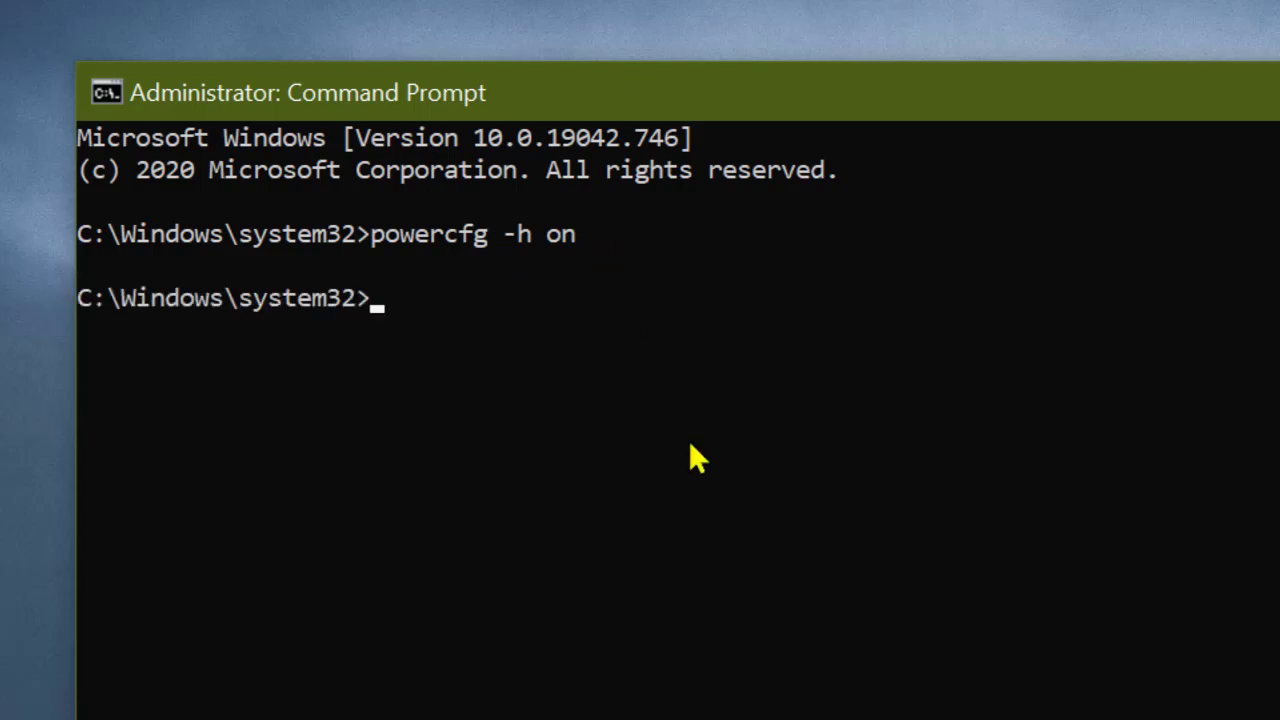
mouse_move(716, 430)
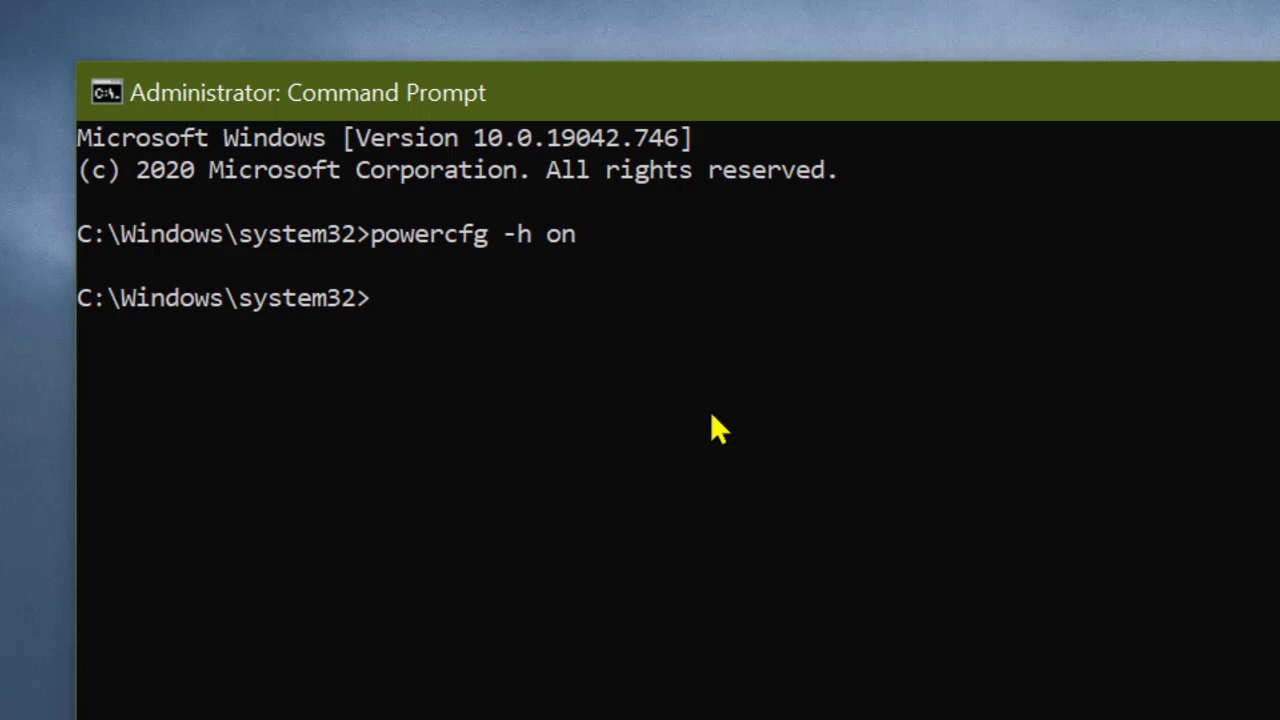
mouse_move(1128, 586)
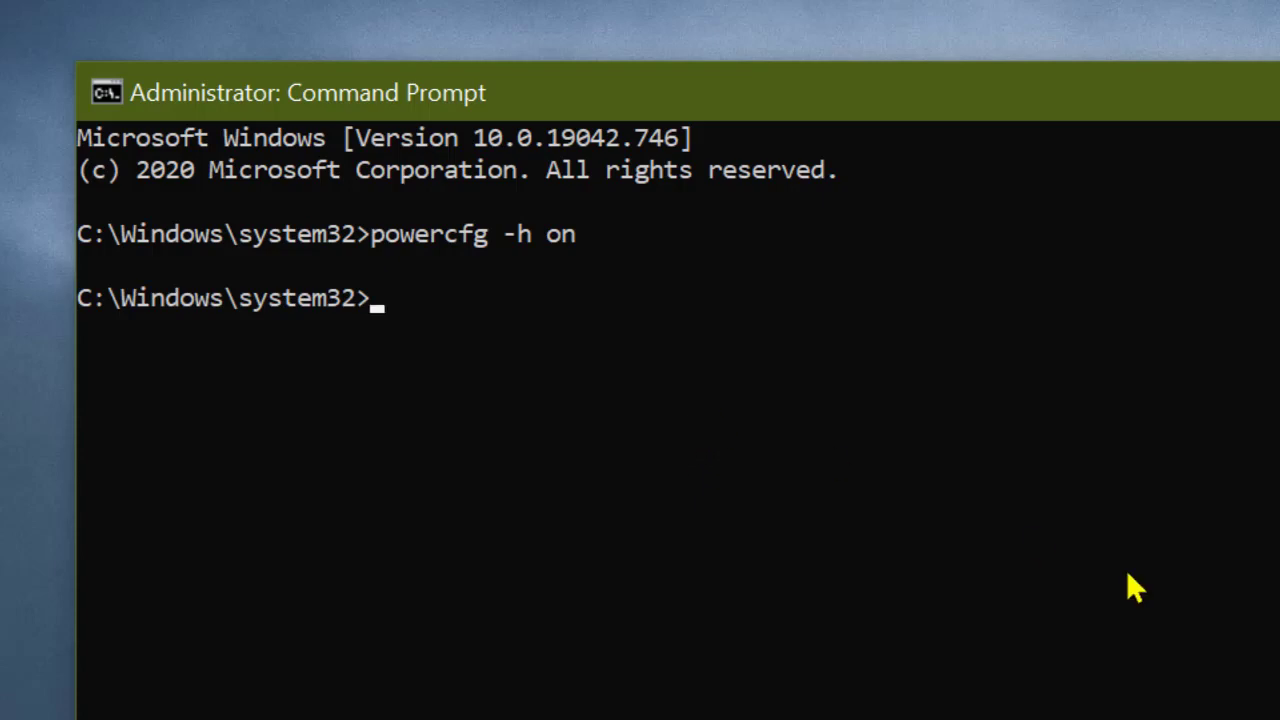